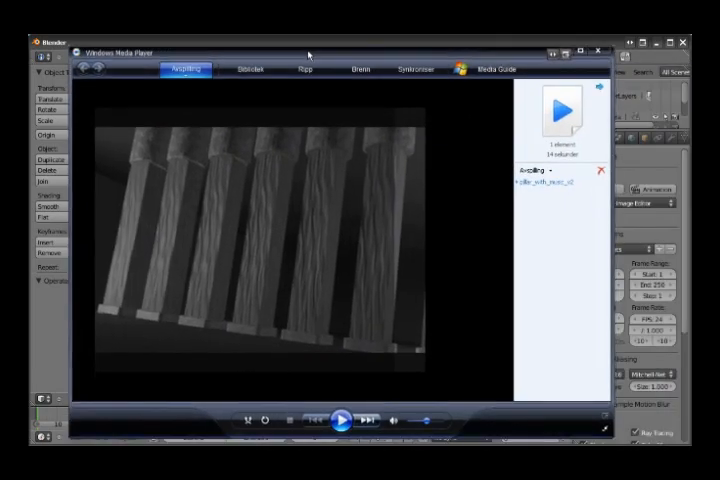
# Play the pillar_with_music_v2 clip to its end, then close Windows Media Player.
pyautogui.click(344, 419)
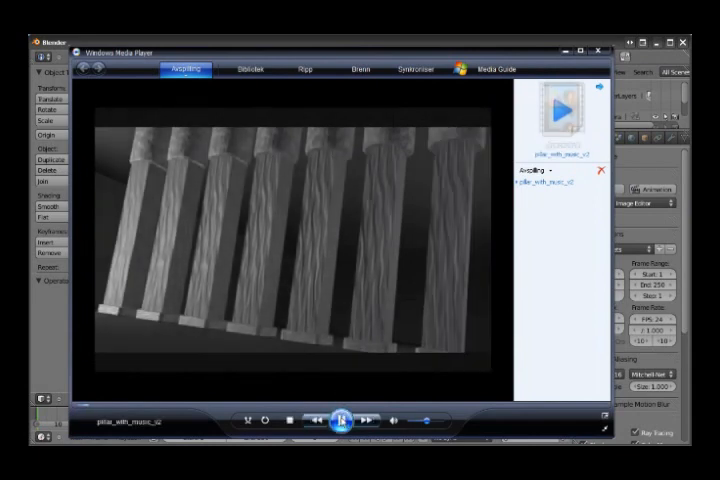
pyautogui.click(342, 419)
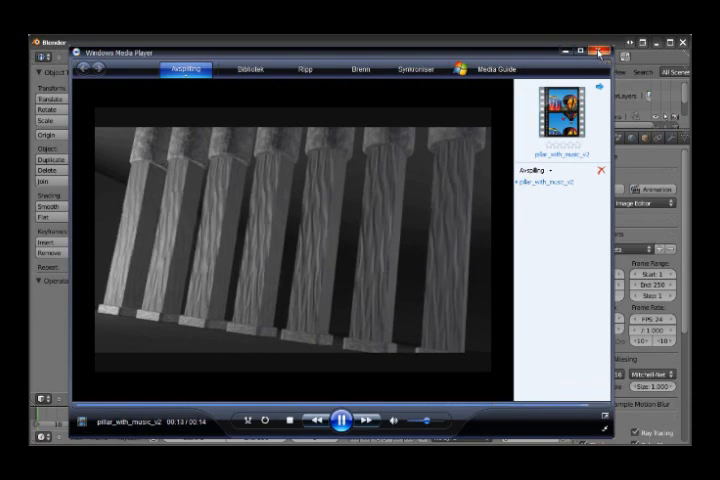
pyautogui.click(604, 42)
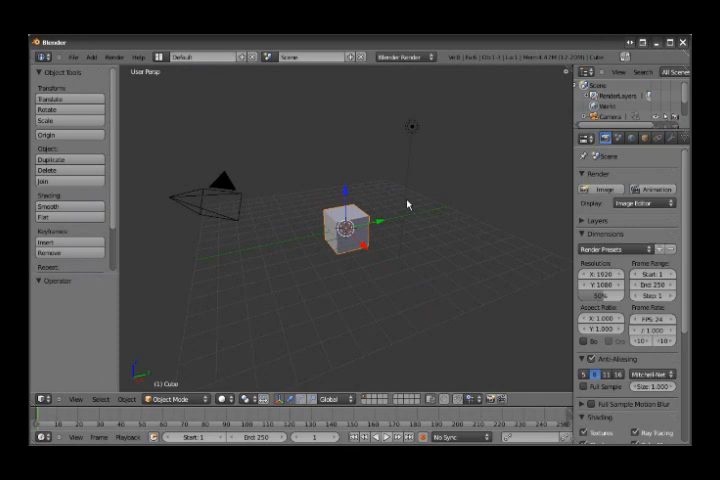
pyautogui.moveTo(357, 221)
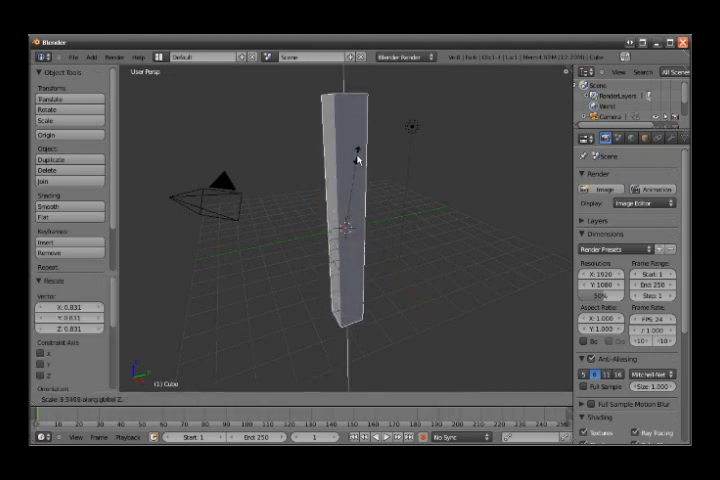
# Scale the cube along Z into a tall pillar and orbit the view around it.
pyautogui.click(345, 235)
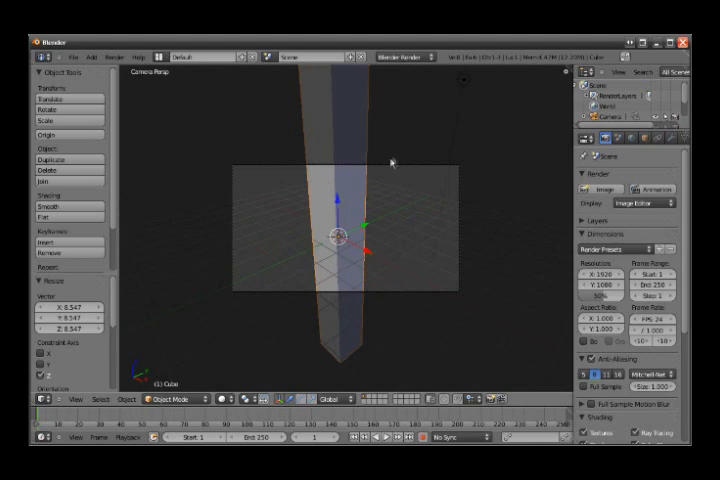
pyautogui.moveTo(393, 167)
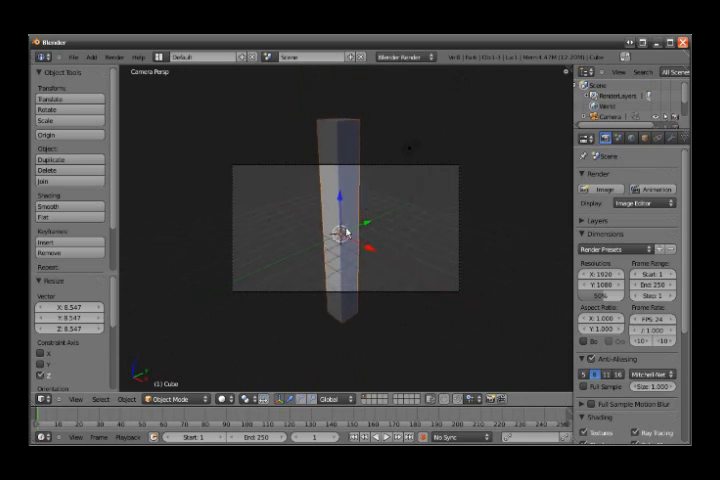
pyautogui.moveTo(340, 235); pyautogui.dragTo(400, 240)
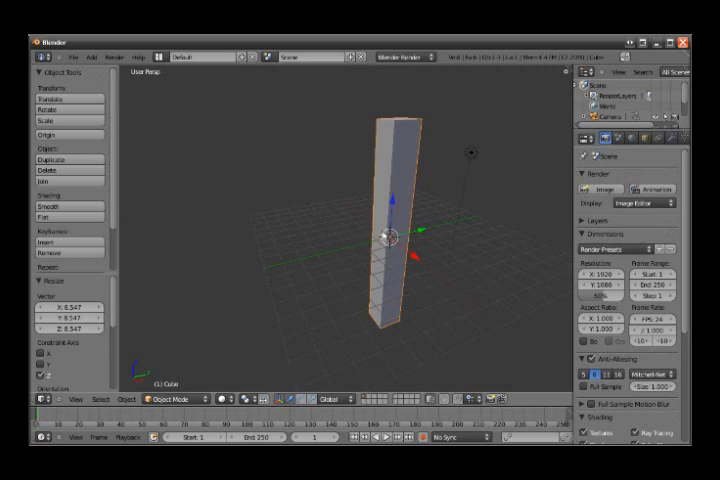
pyautogui.moveTo(463, 171)
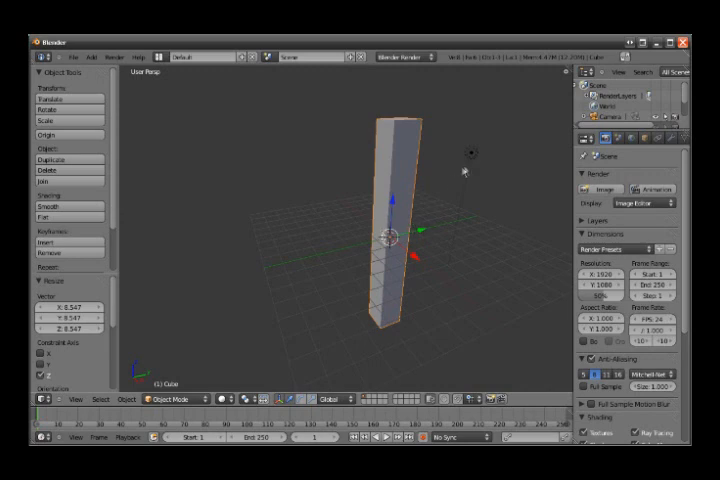
# Select the lamp and duplicate it, moving the copy along Y opposite the pillar.
pyautogui.click(470, 152)
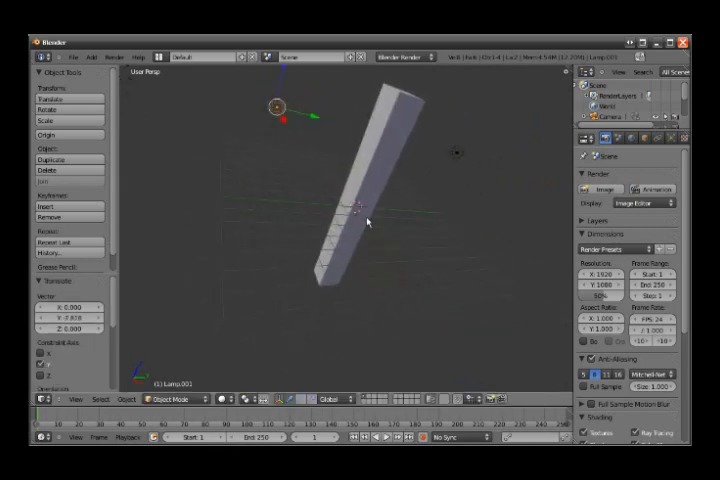
pyautogui.moveTo(418, 213)
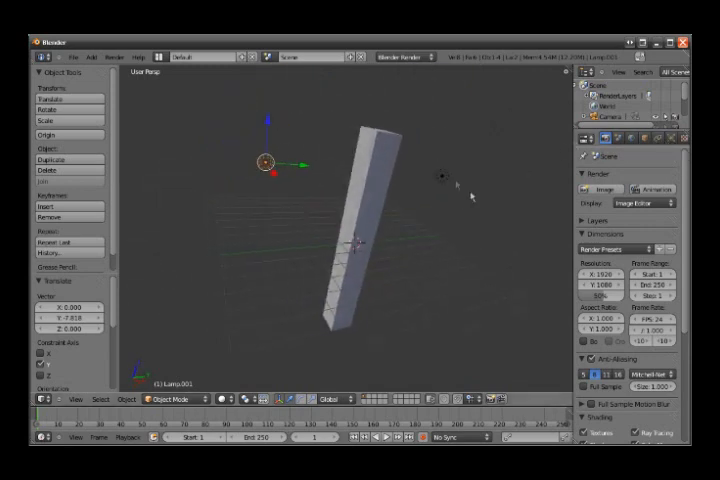
# Subdivide the pillar's edges repeatedly in Edit Mode, then show its mesh data properties.
pyautogui.click(355, 240)
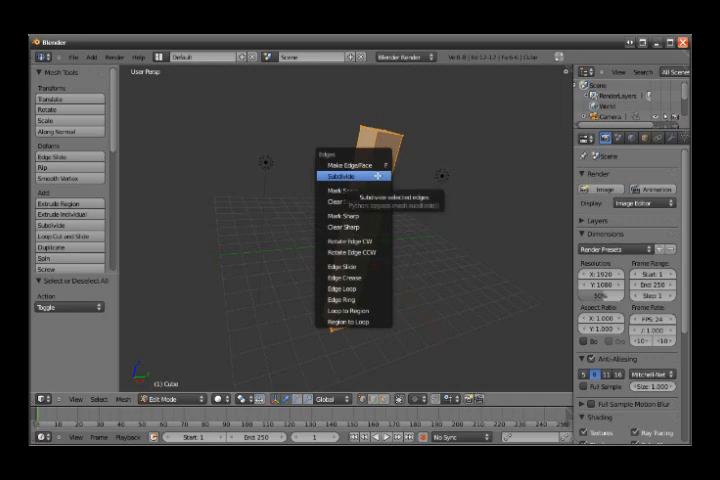
pyautogui.click(336, 175)
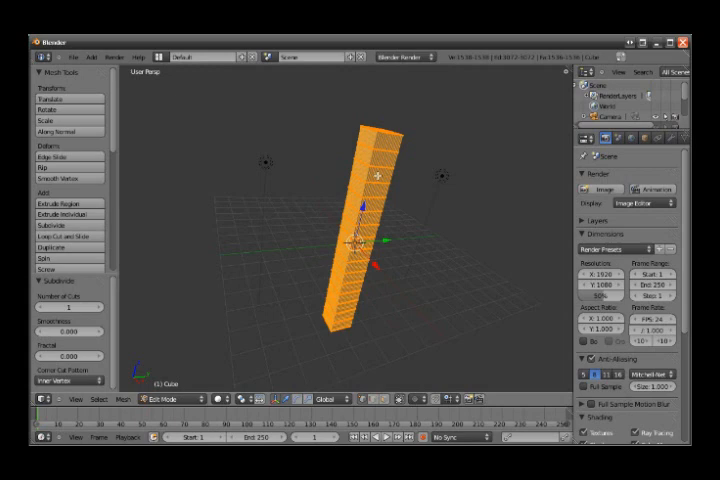
pyautogui.click(175, 401)
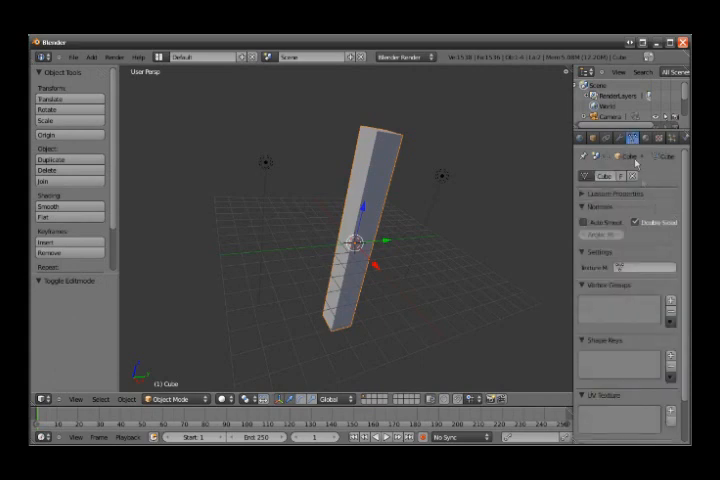
# Add Basis and Key 1 shape keys in the Shape Keys panel.
pyautogui.scroll(-3)
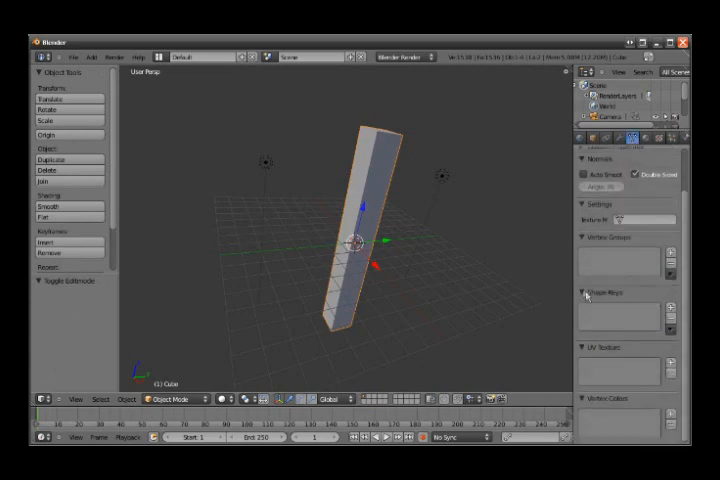
pyautogui.click(669, 311)
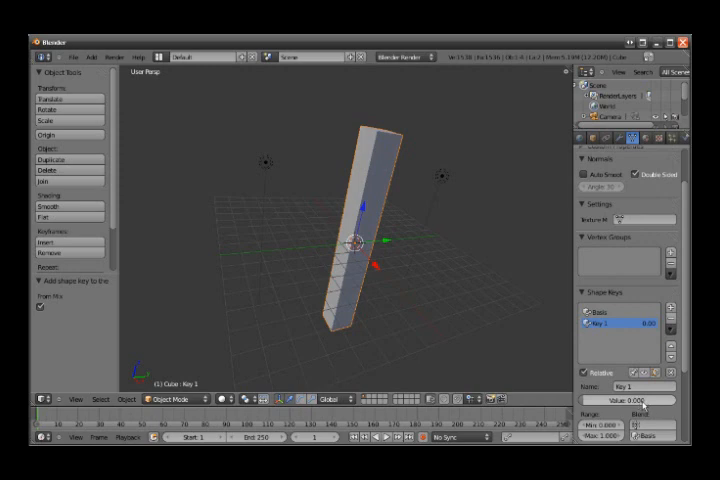
pyautogui.moveTo(640, 404)
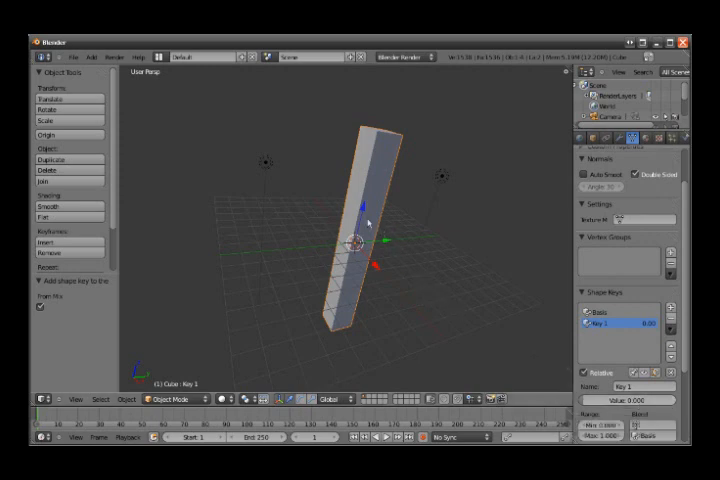
pyautogui.moveTo(372, 222)
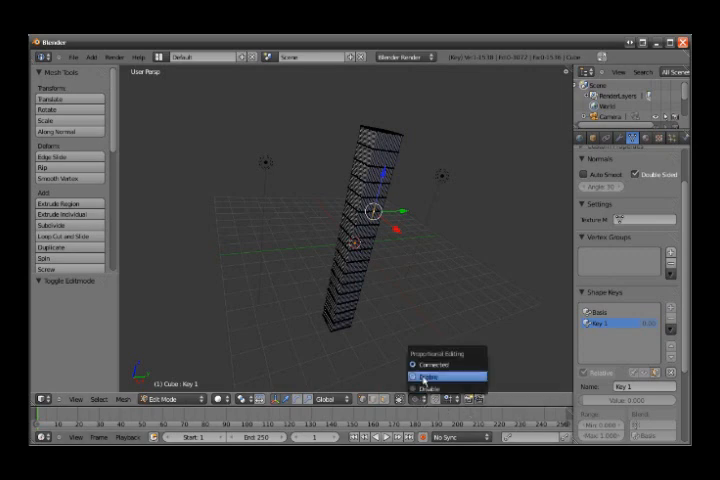
# With proportional editing on, bulge the pillar's middle vertices outward for Key 1.
pyautogui.click(440, 385)
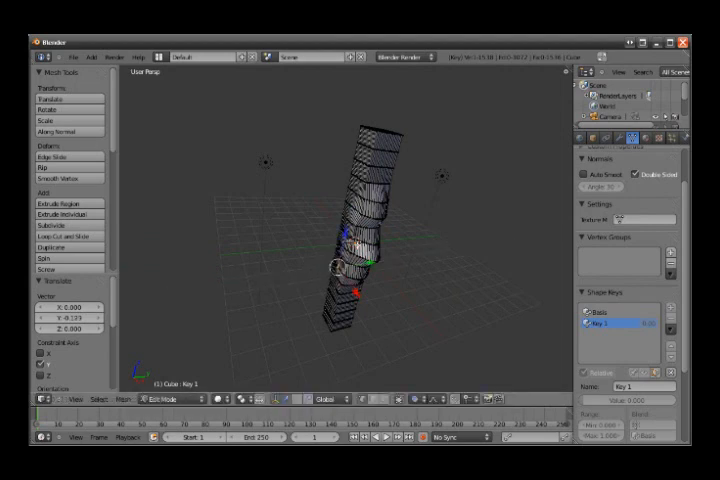
pyautogui.click(175, 399)
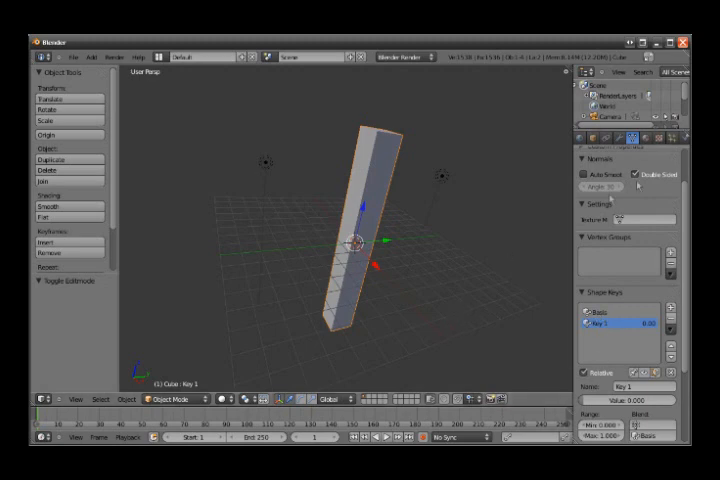
# Return to Object Mode with Key 1 at 0, leaving the pillar straight.
pyautogui.click(631, 142)
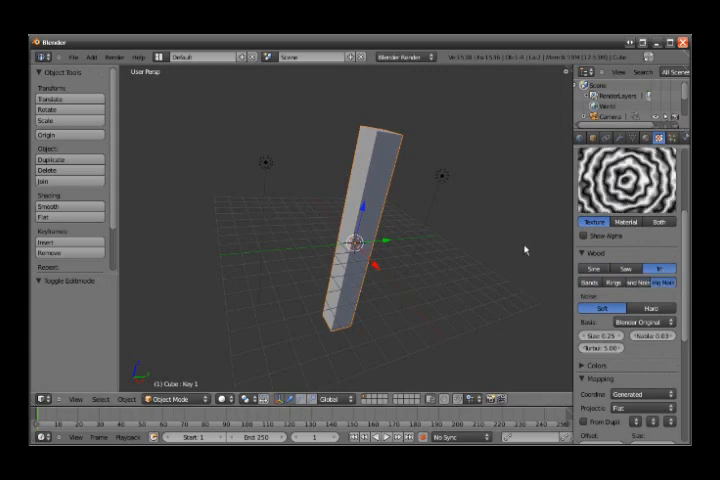
# Enable Geometry influence so the Wood texture displaces the pillar.
pyautogui.scroll(-3)
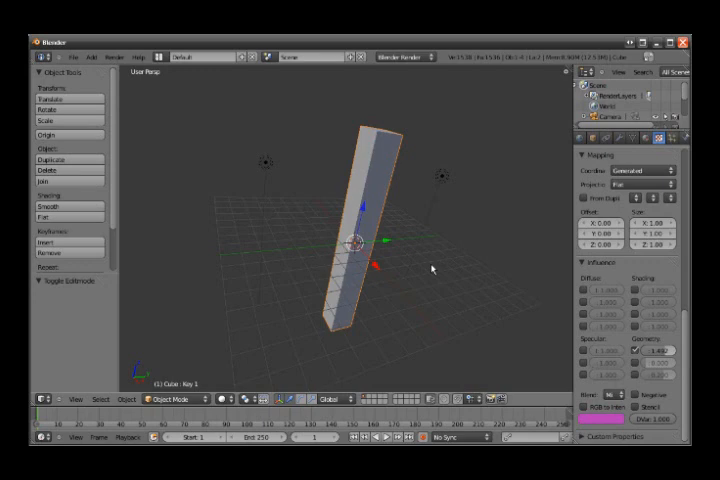
# Render with F12 to preview the wood displacement, then return to the viewport.
pyautogui.press('F12')
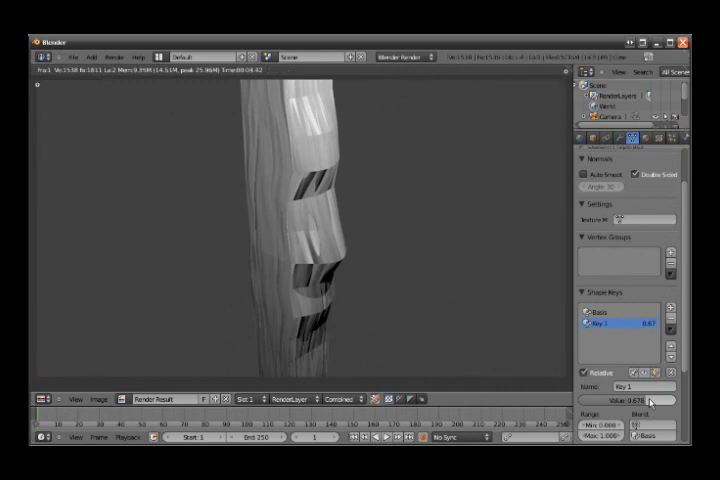
pyautogui.moveTo(495, 275)
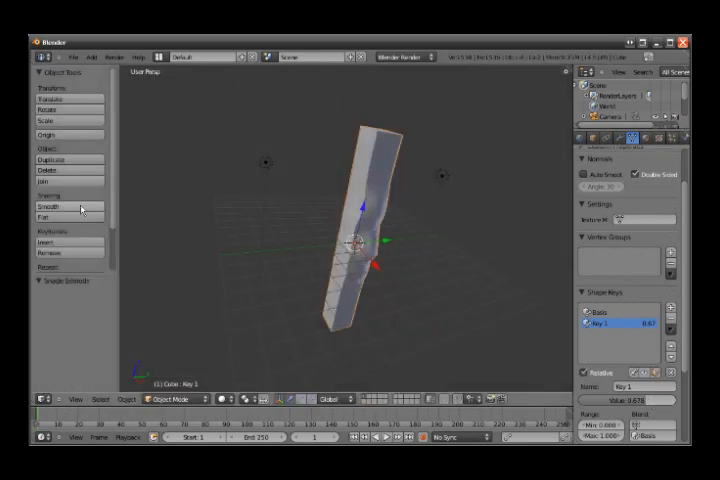
# Apply smooth shading to the pillar and show the Modifiers tab.
pyautogui.click(52, 204)
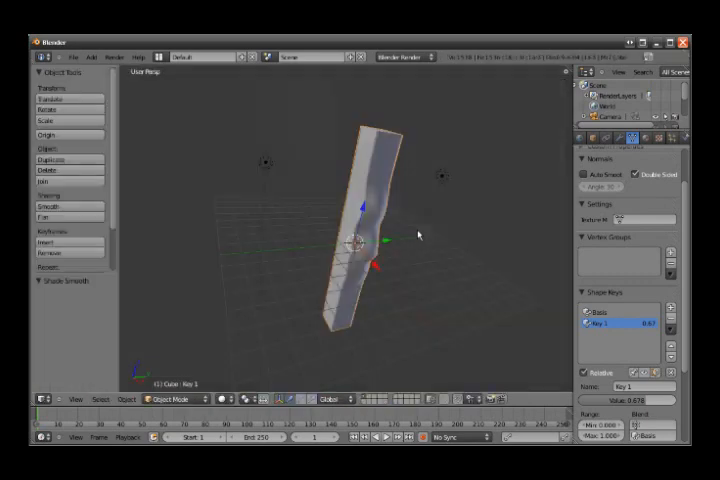
pyautogui.click(624, 137)
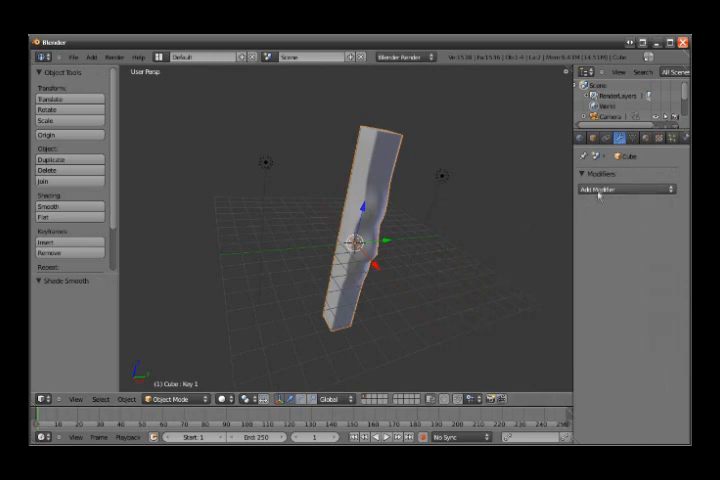
# Add a Subdivision Surface modifier to the pillar, then return to the Object Data shape key settings.
pyautogui.click(625, 187)
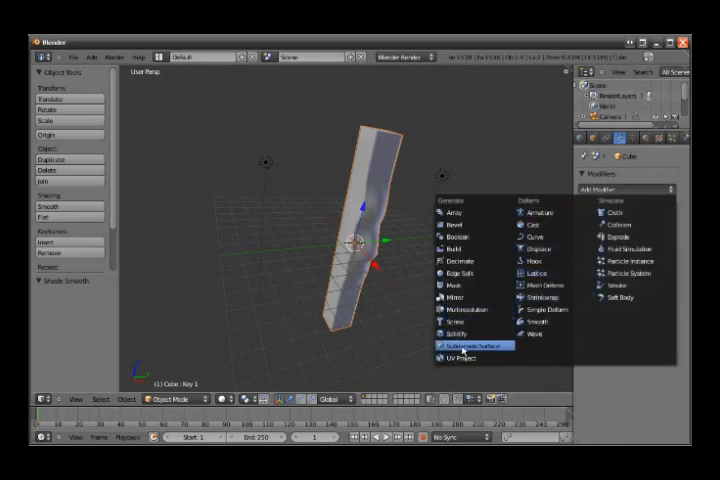
pyautogui.click(462, 346)
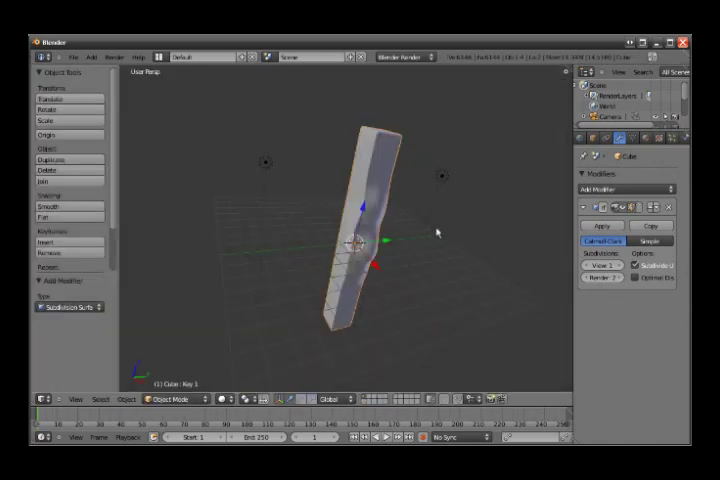
pyautogui.click(633, 137)
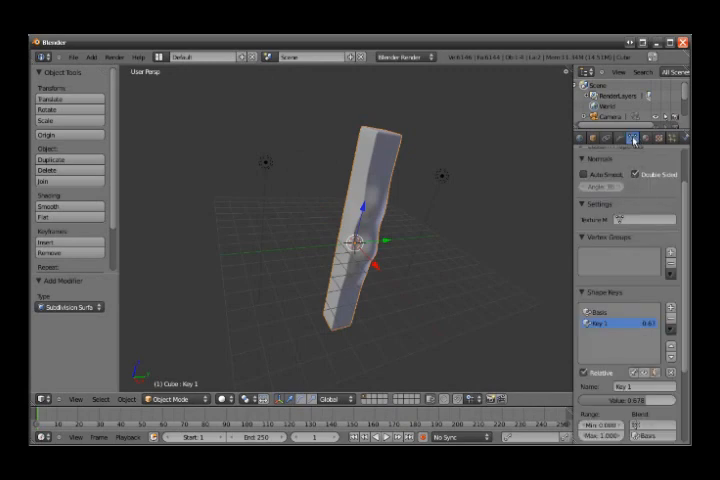
# Reset Key 1 to 0, lower its Range Min to -0.9, and set its value to -0.3.
pyautogui.scroll(-3)
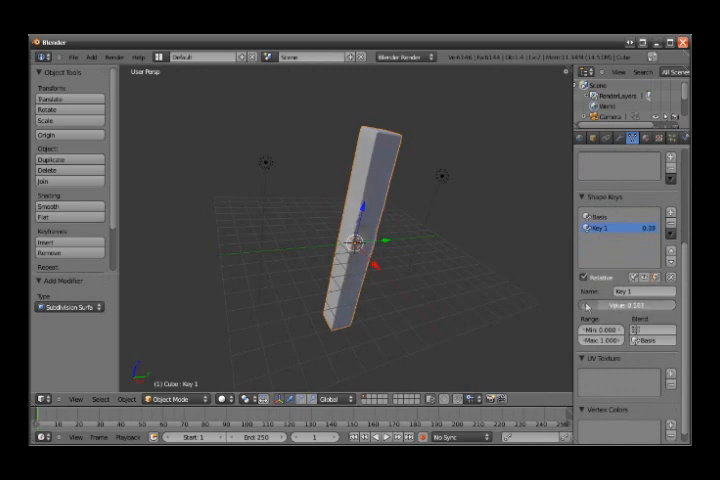
pyautogui.click(618, 318)
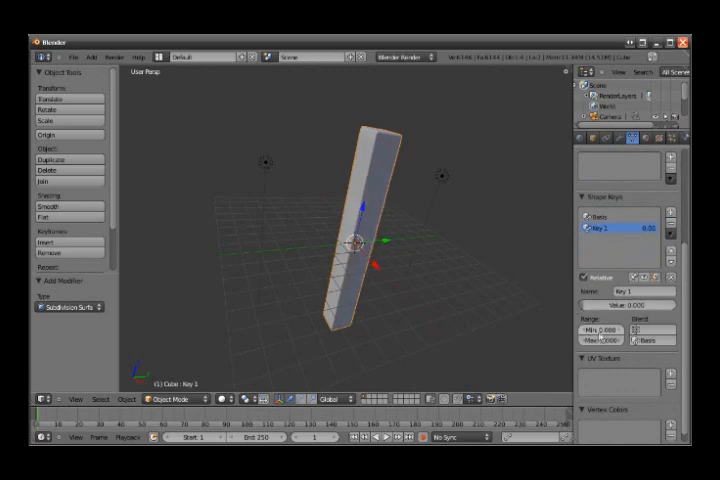
pyautogui.moveTo(600, 324)
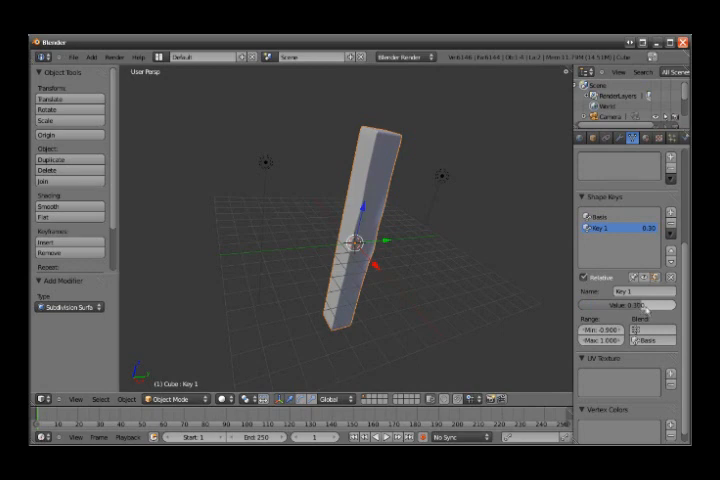
pyautogui.click(625, 304)
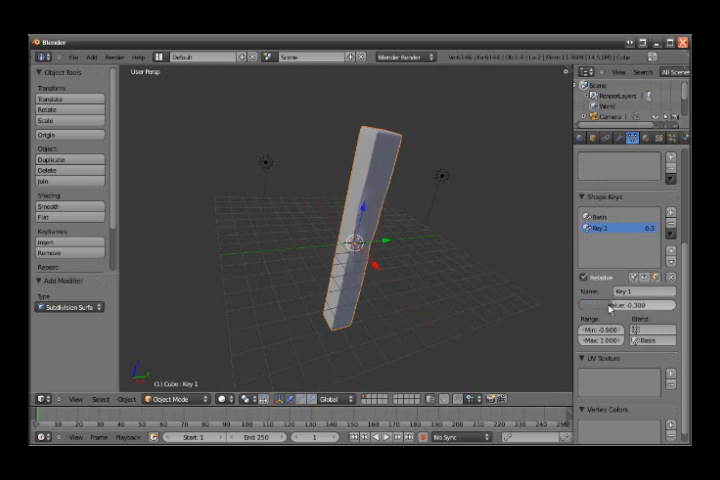
# Keyframe Key 1 at -0.3 on frame 30 and at 0.89 on frame 43.
pyautogui.rightClick(628, 307)
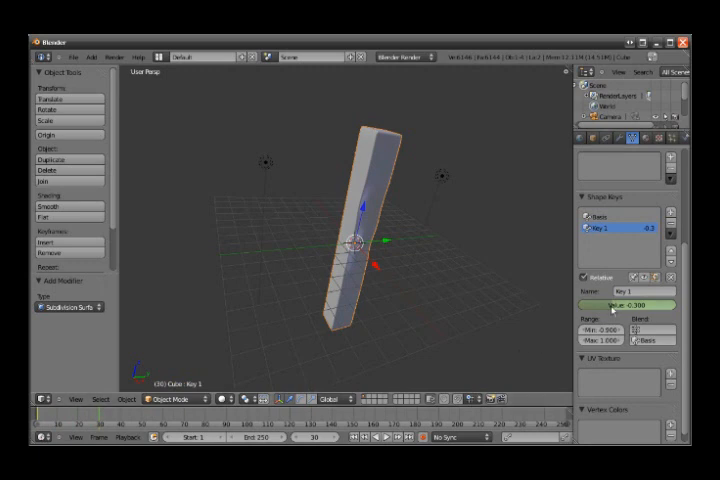
pyautogui.moveTo(620, 305); pyautogui.dragTo(660, 305)
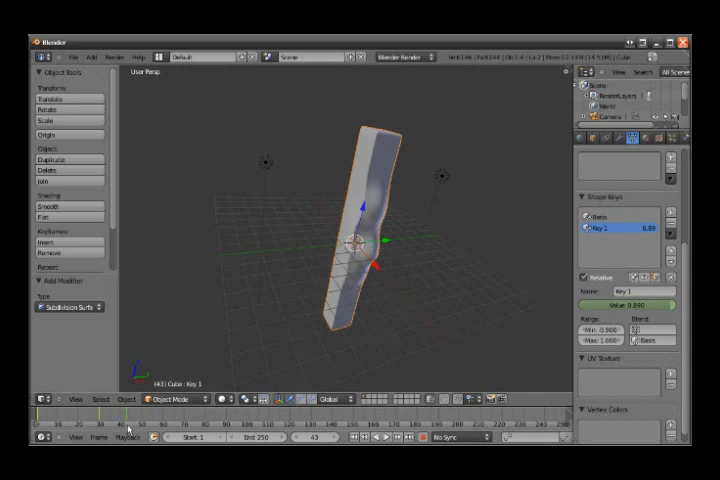
pyautogui.moveTo(632, 312)
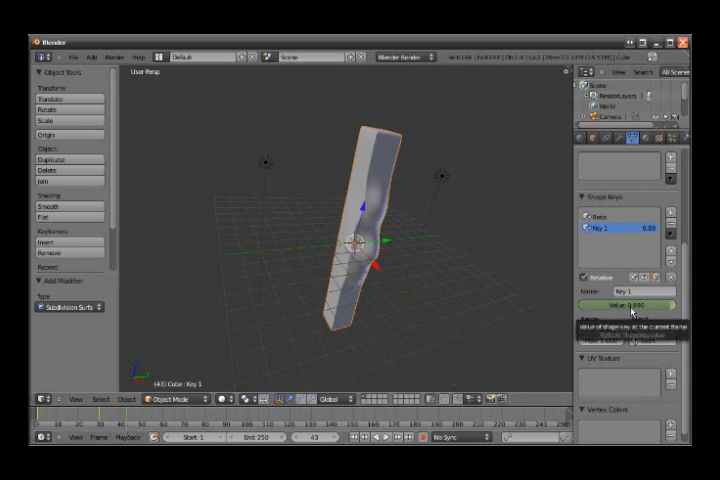
pyautogui.rightClick(630, 305)
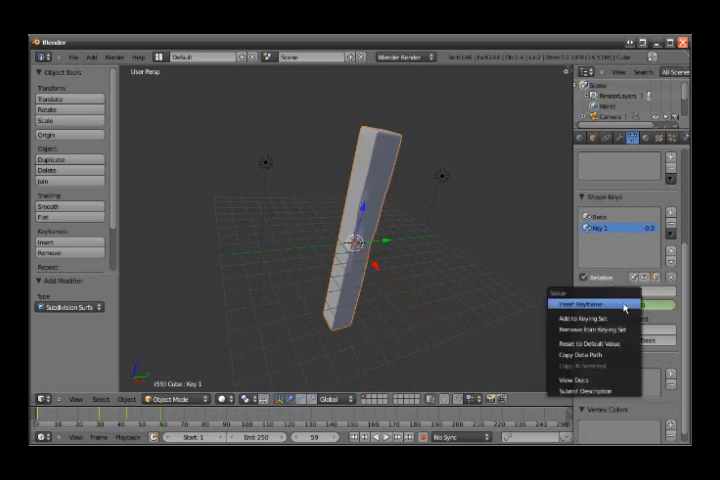
# Insert a third Key 1 keyframe at -0.3 on frame 59, then view the Render properties.
pyautogui.click(588, 302)
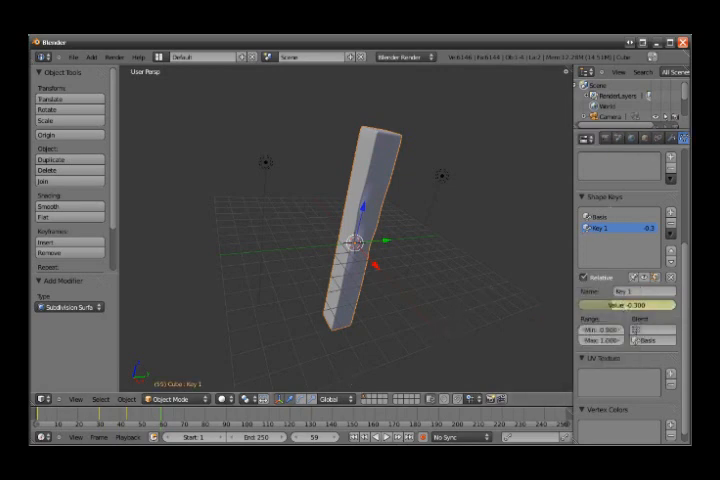
pyautogui.click(589, 138)
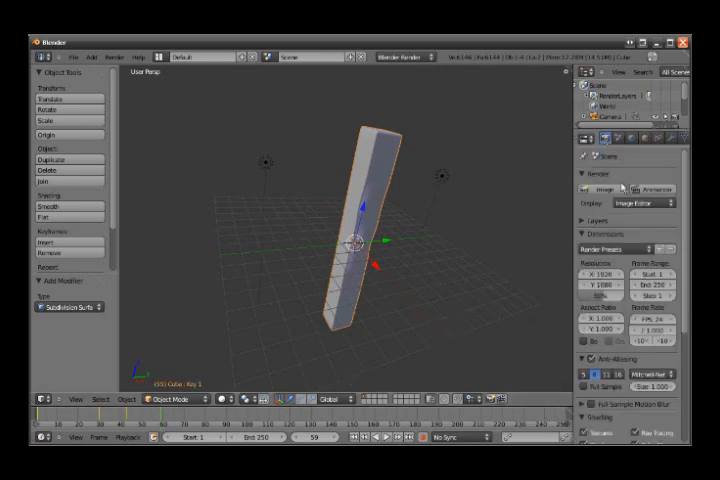